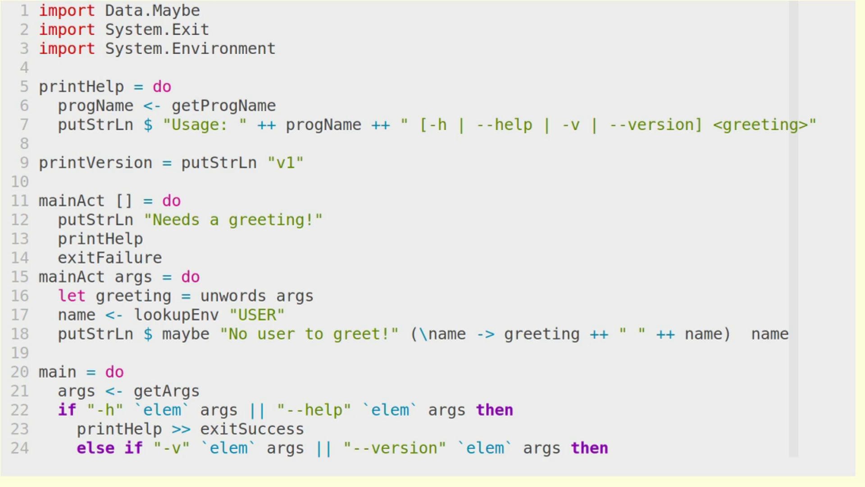
Scroll the Haskell source so the end of main (version branch and mainAct args fallback) is visible.
click(34, 25)
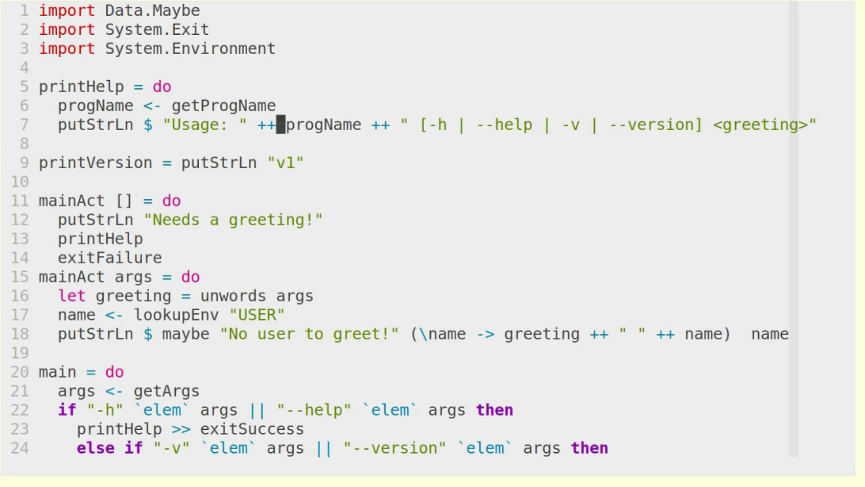
click(252, 105)
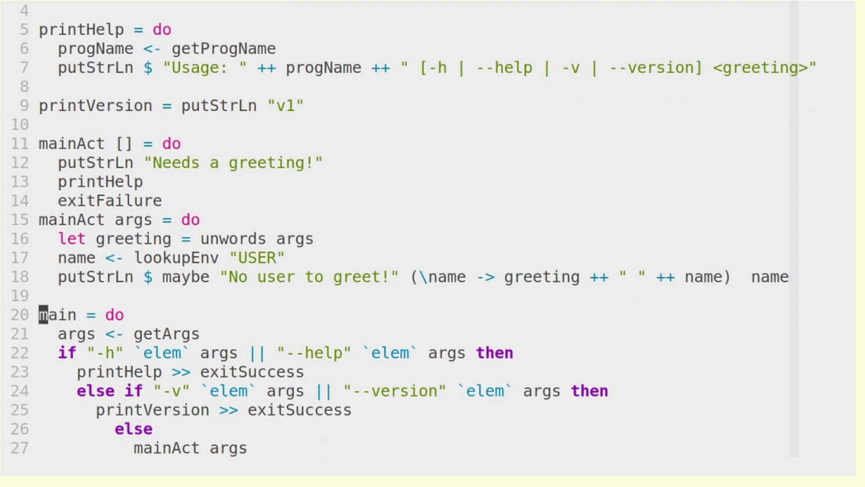
drag(38, 314, 243, 448)
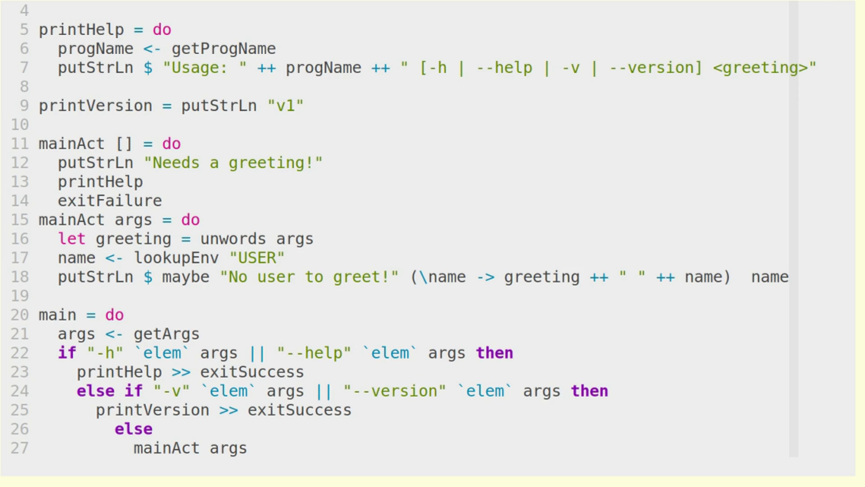
click(438, 391)
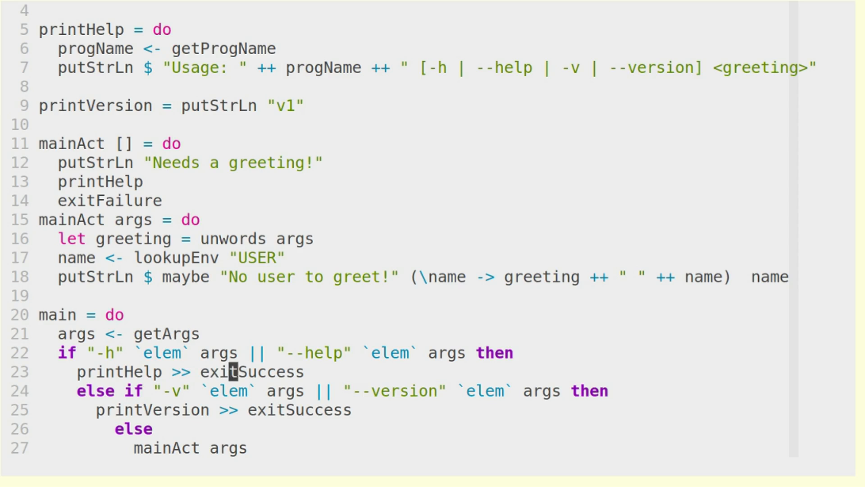
click(204, 410)
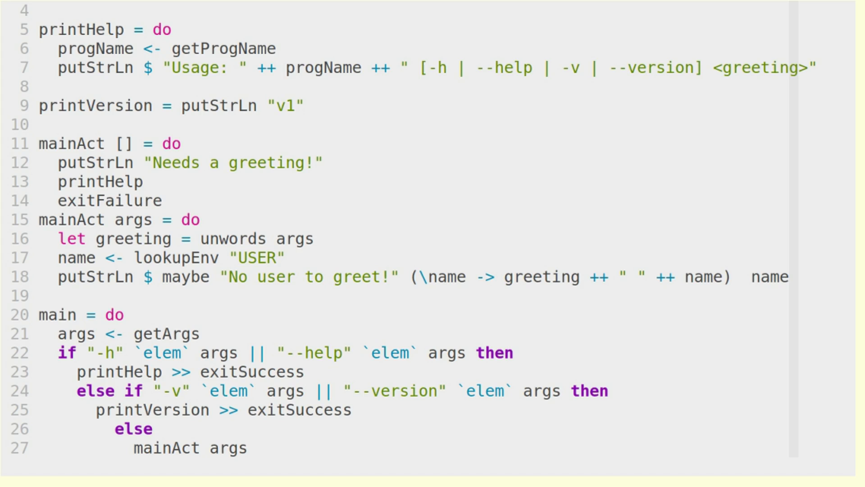
click(149, 390)
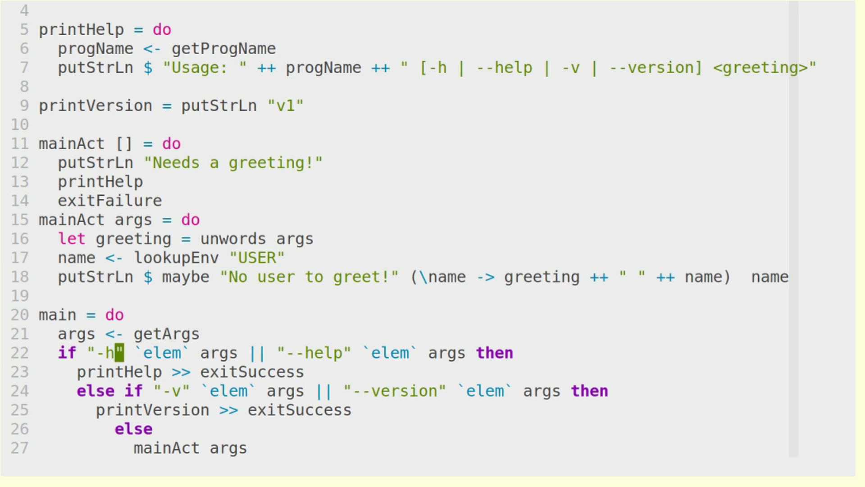
click(164, 409)
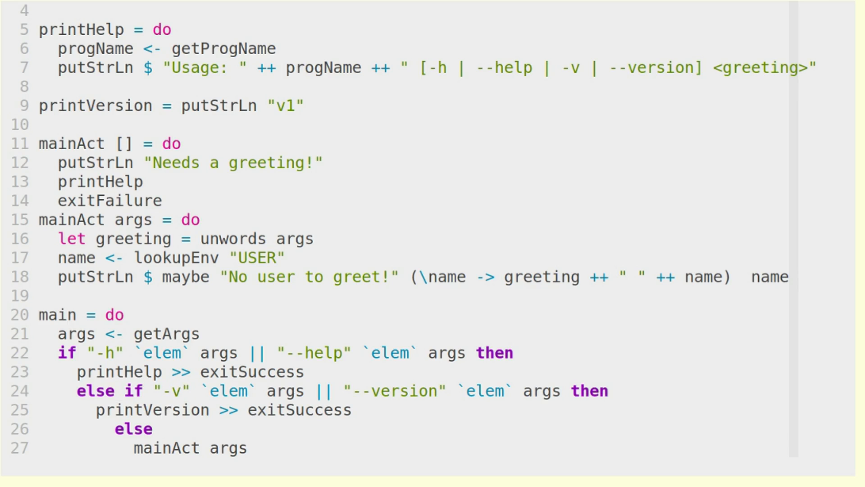
click(156, 447)
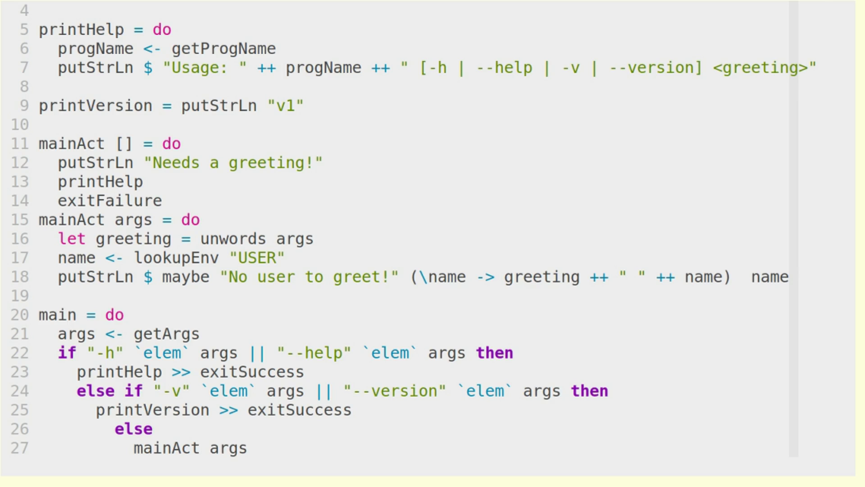
click(227, 448)
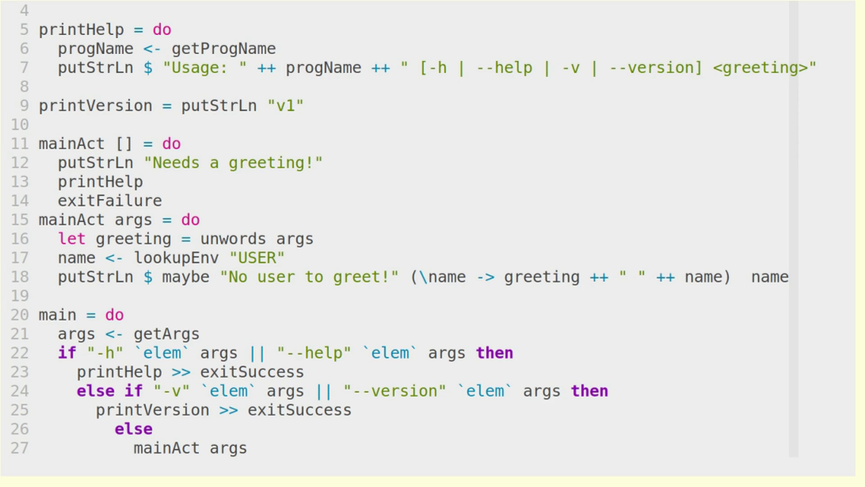
double_click(103, 143)
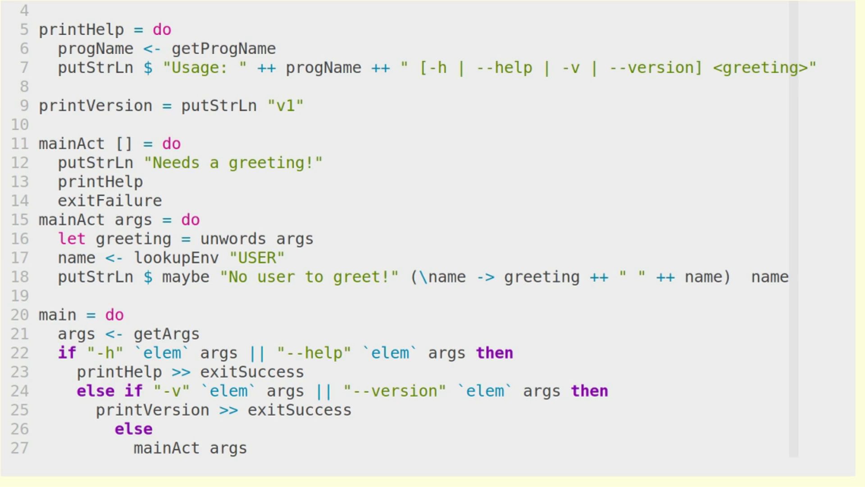
click(239, 162)
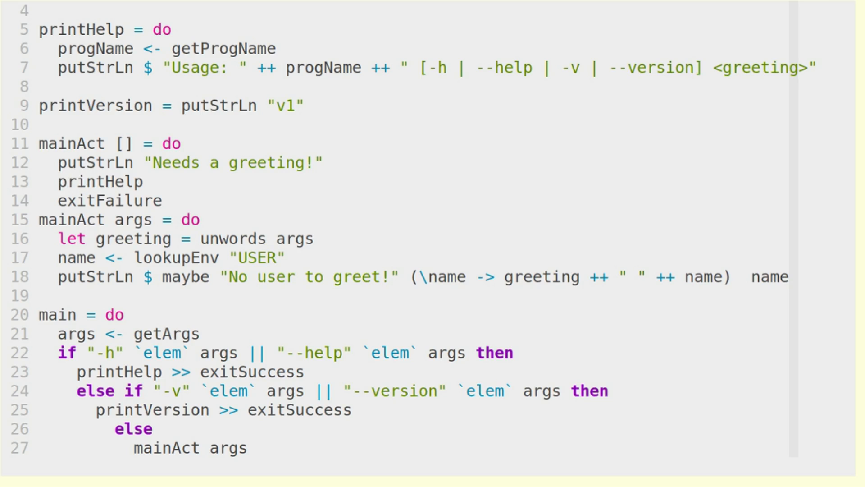
click(61, 181)
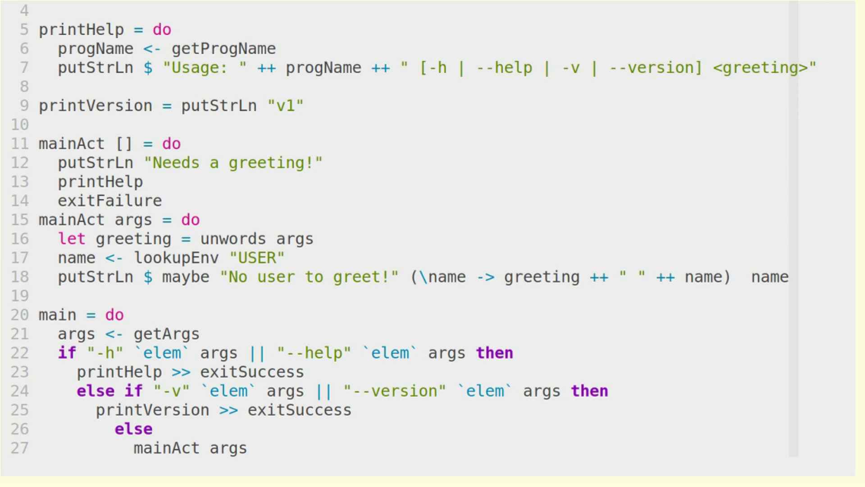
click(215, 238)
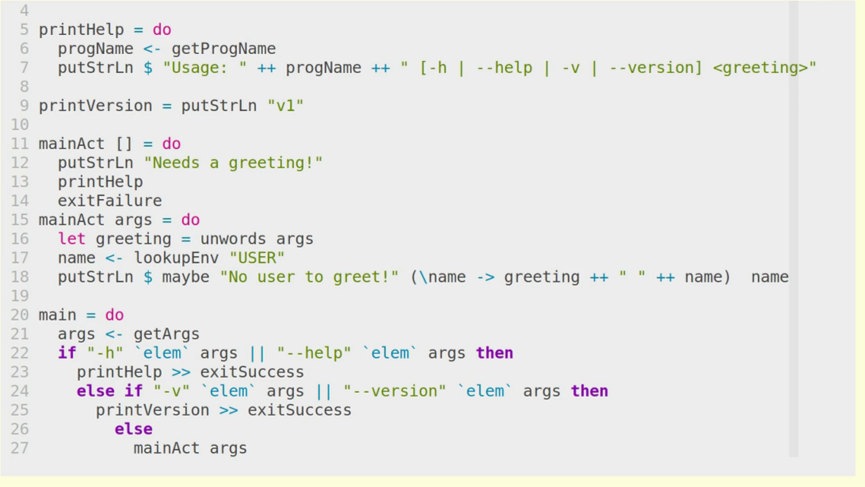
Switch to the terminal and start a ./greet command with a double-dash flag at the prompt.
click(223, 258)
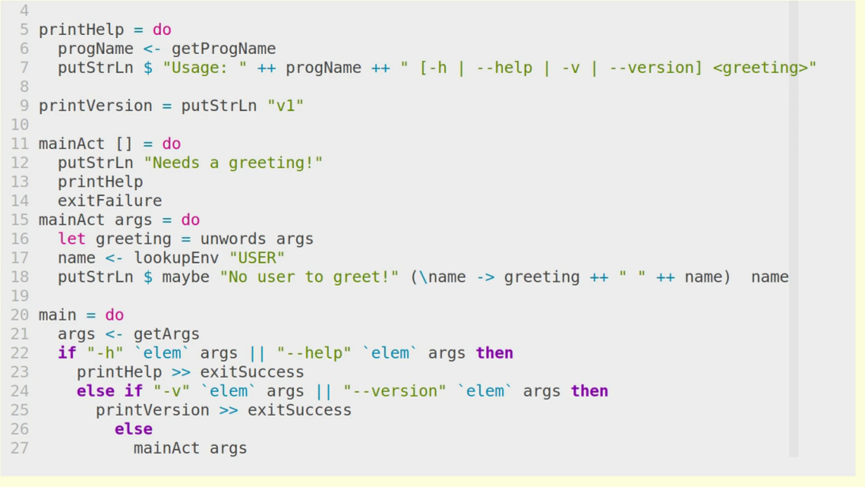
click(80, 257)
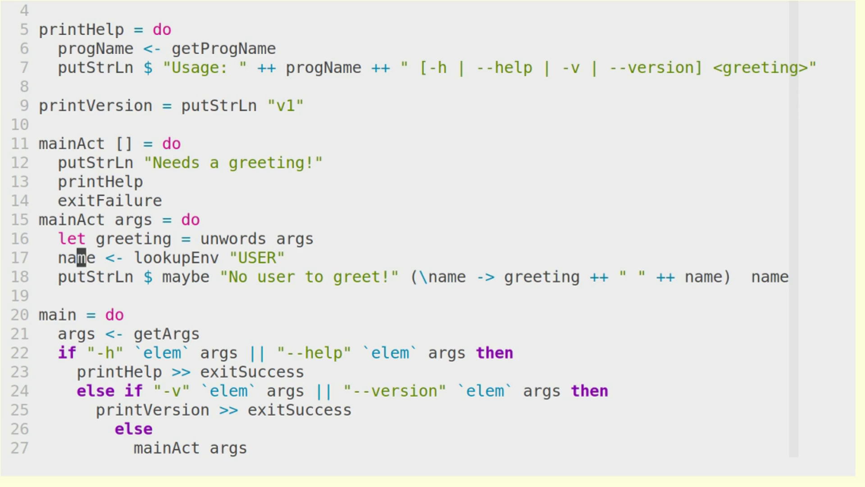
click(131, 276)
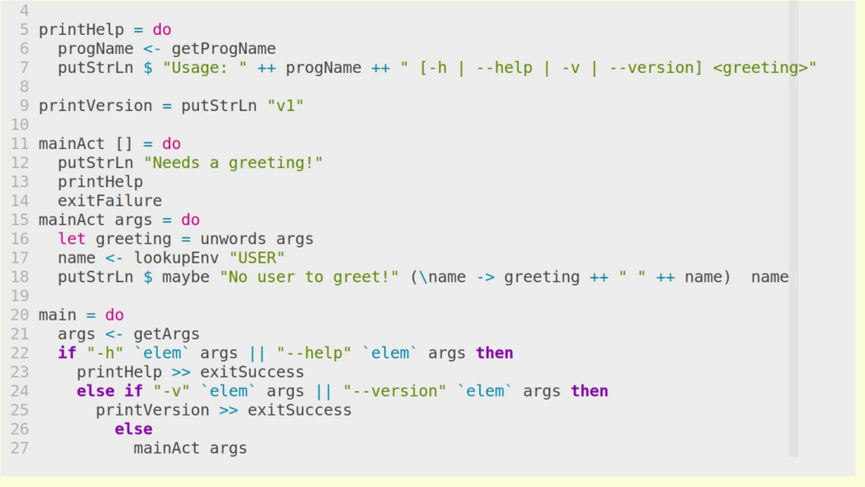
double_click(263, 277)
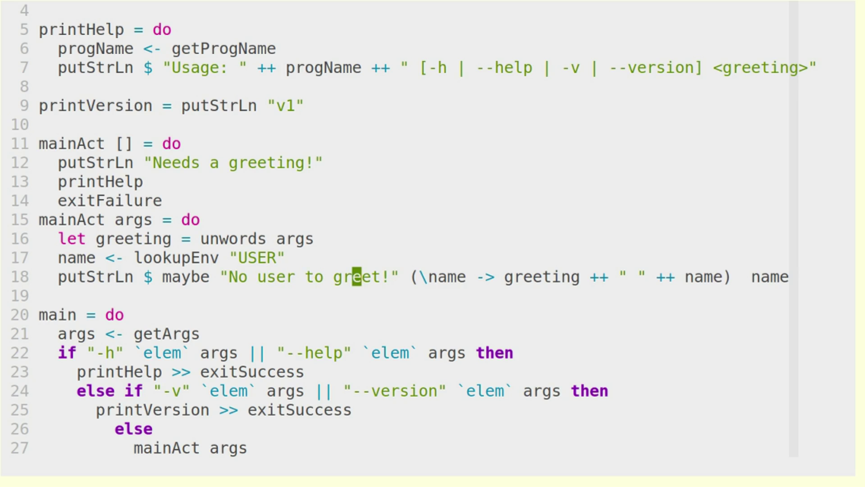
click(407, 277)
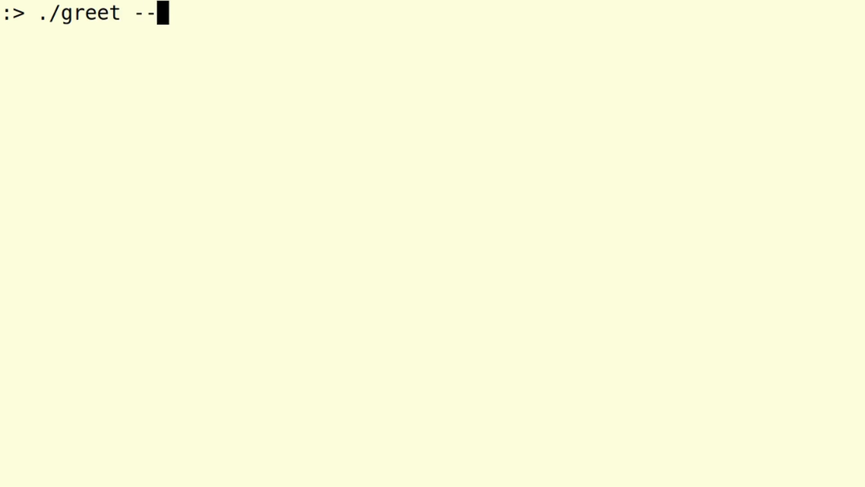
Run ./greet with --help, -h, -h other arguments, and -v variants, getting the usage line and v1.
text(help)
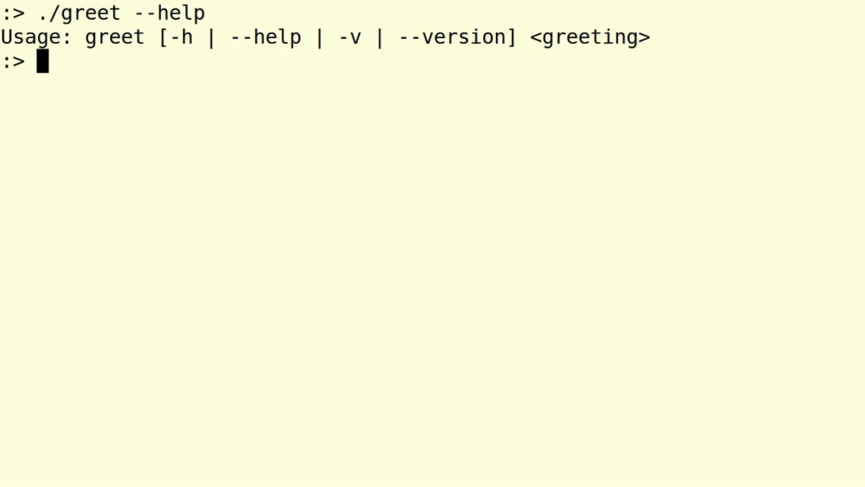
text(./greet --he)
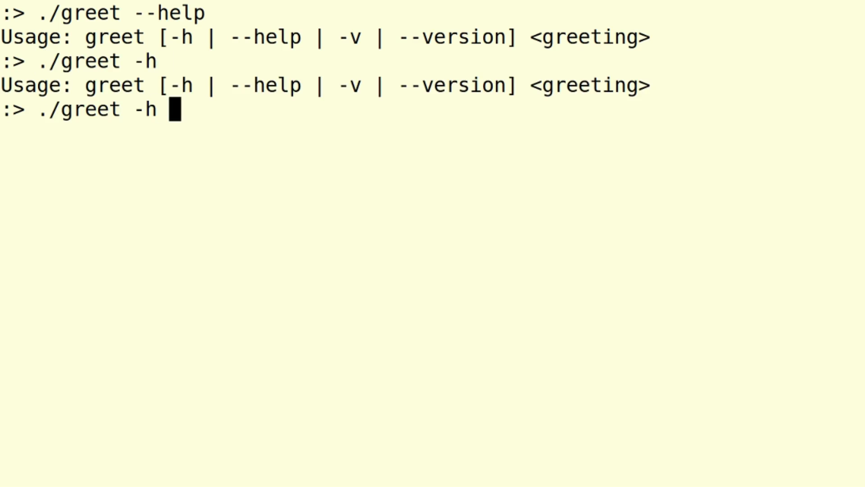
text(other arguments)
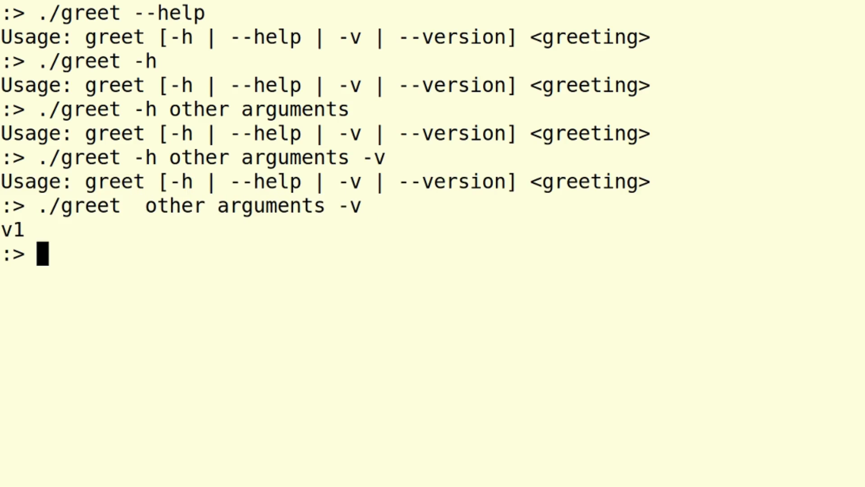
text(./greet  other arguments -v)
text(USER="Has)
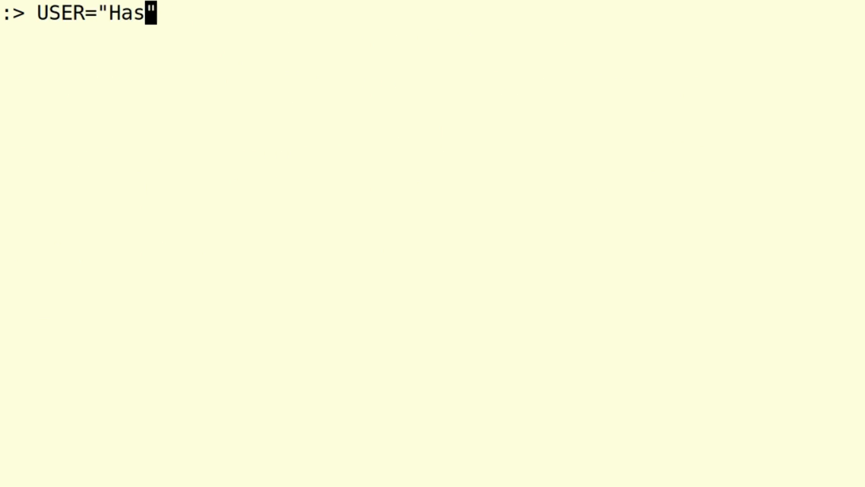
Set USER="Haskell user" and run ./greet Hello, getting Hello Haskell user.
text(kell)
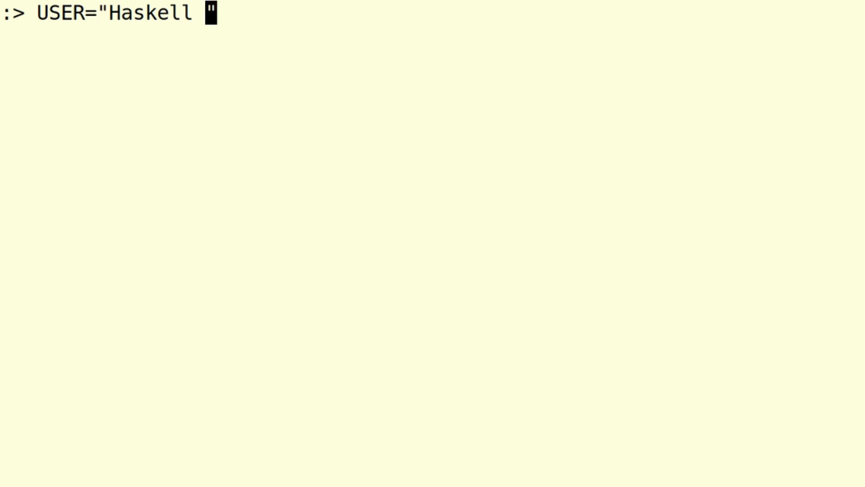
text(user)
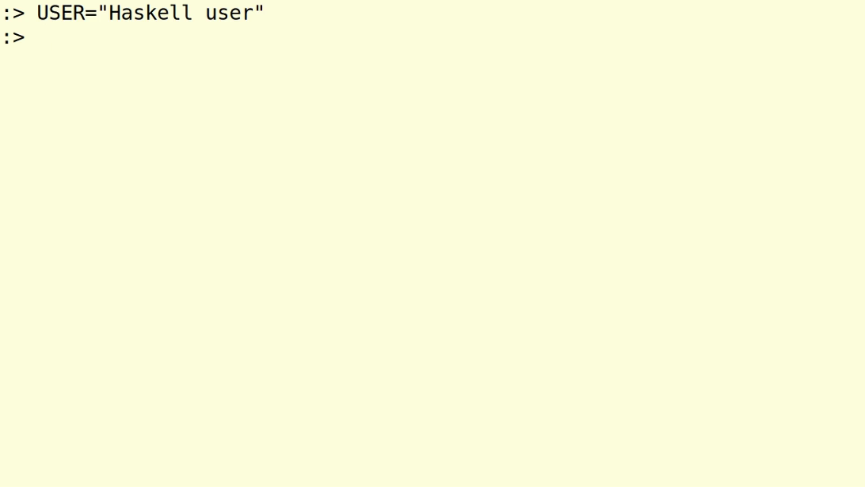
text(./gr)
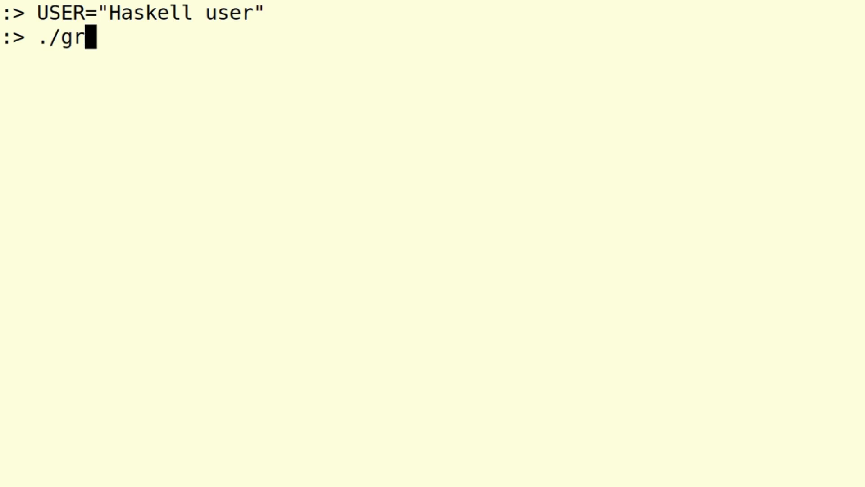
text(eet Hello)
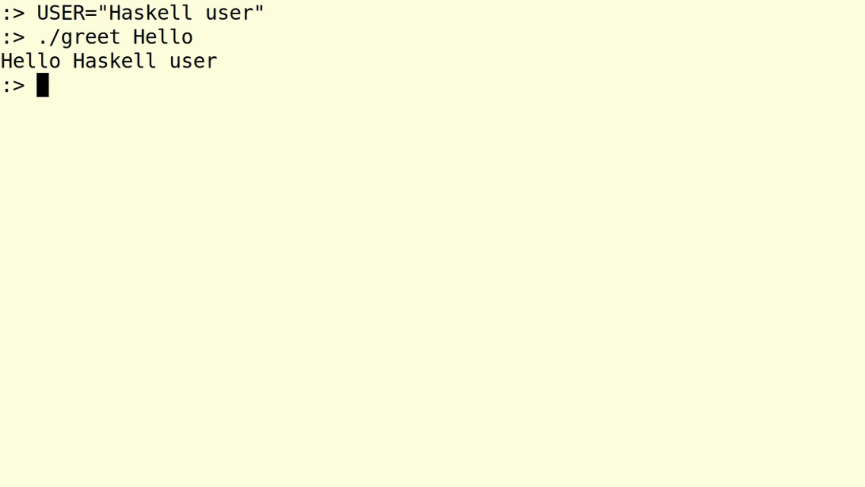
Start a longer greeting command, ./greet Hello again my.
text(./greet Hello)
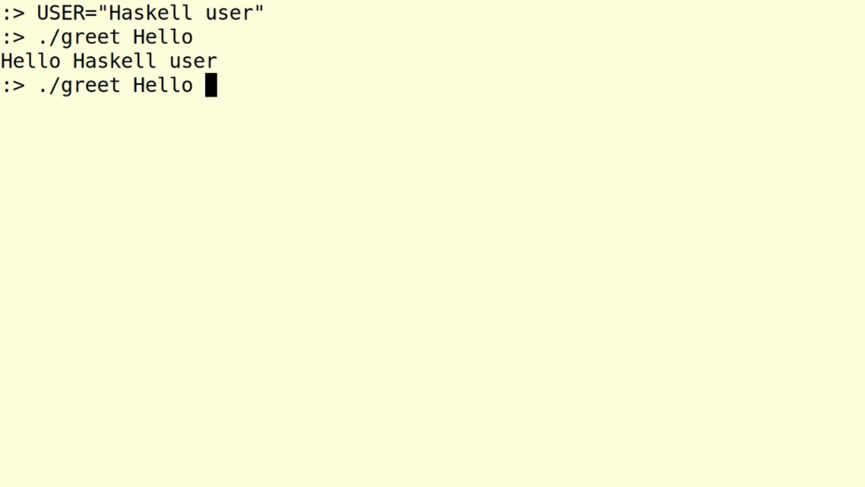
text(a)
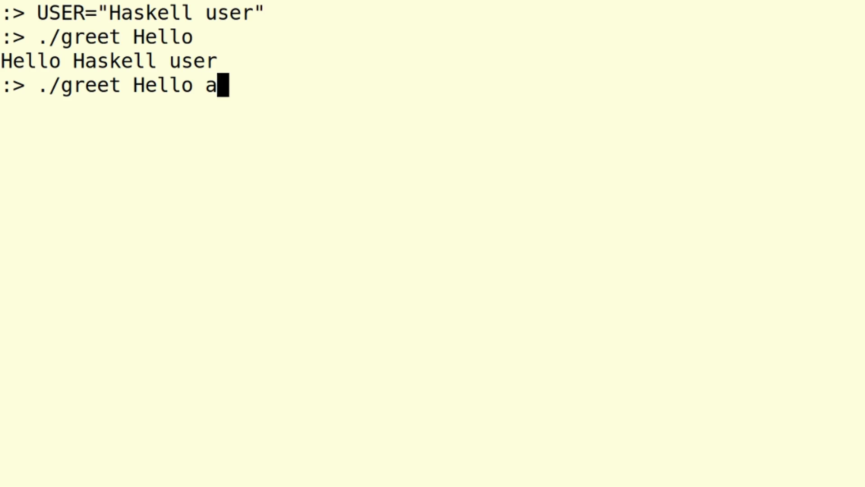
text(gain my)
text(./greet)
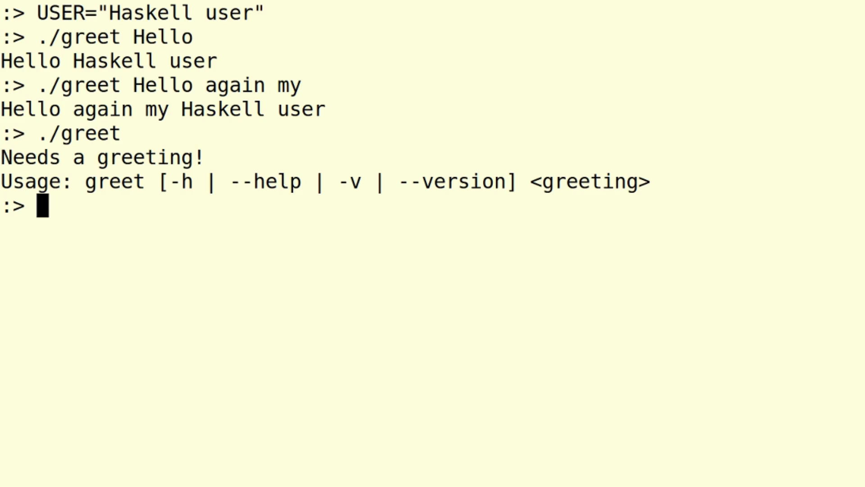
Unset USER and run ./greet Hello, getting "No user to greet!".
text(unset USER)
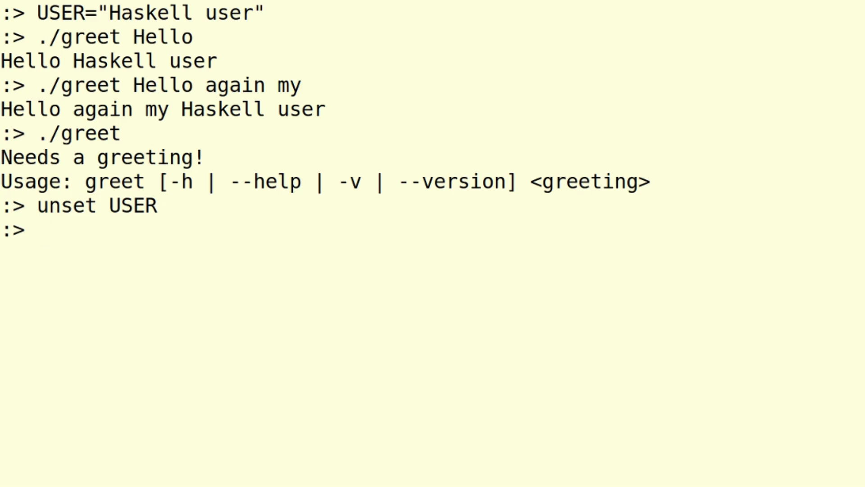
text(./greet)
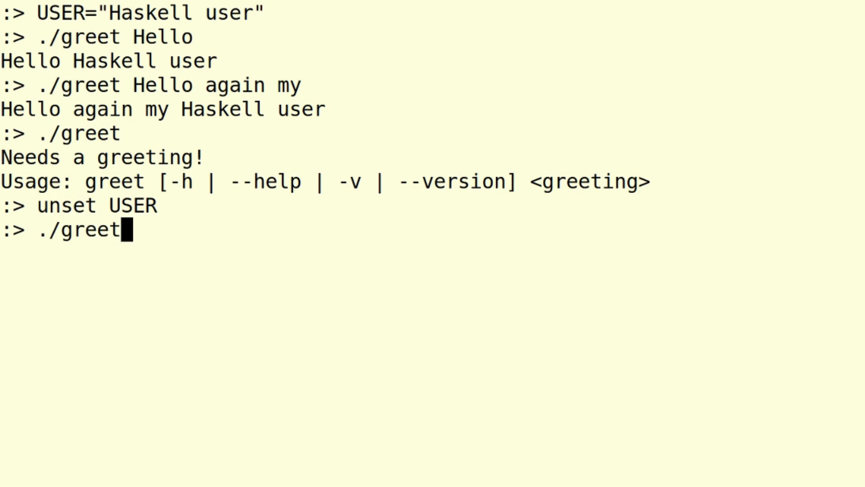
text(Hello)
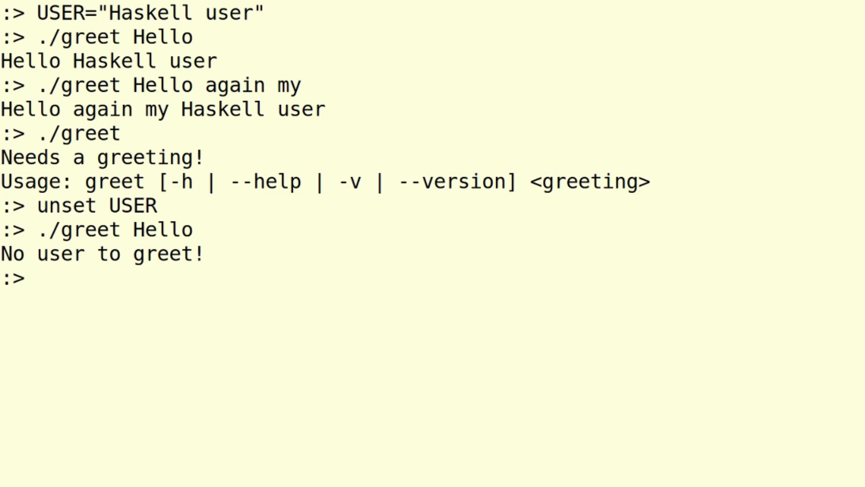
Begin re-exporting USER as "Haskell " with export USER="Haskell".
text(e)
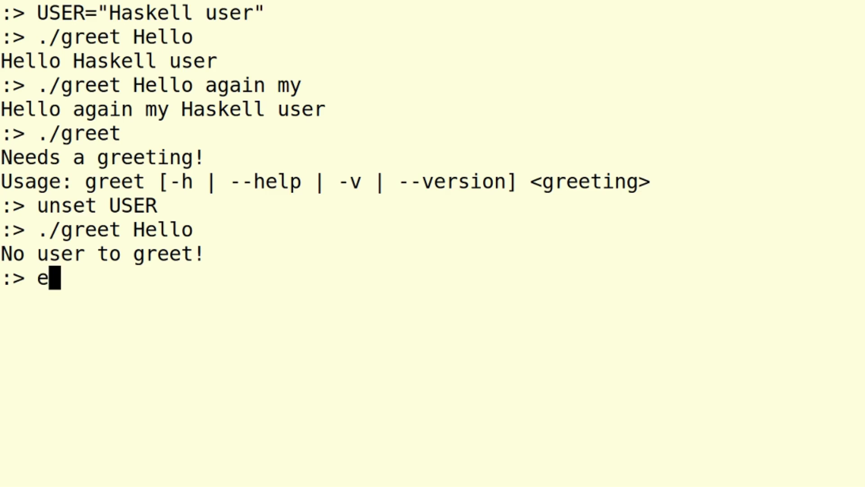
text(xport USER="")
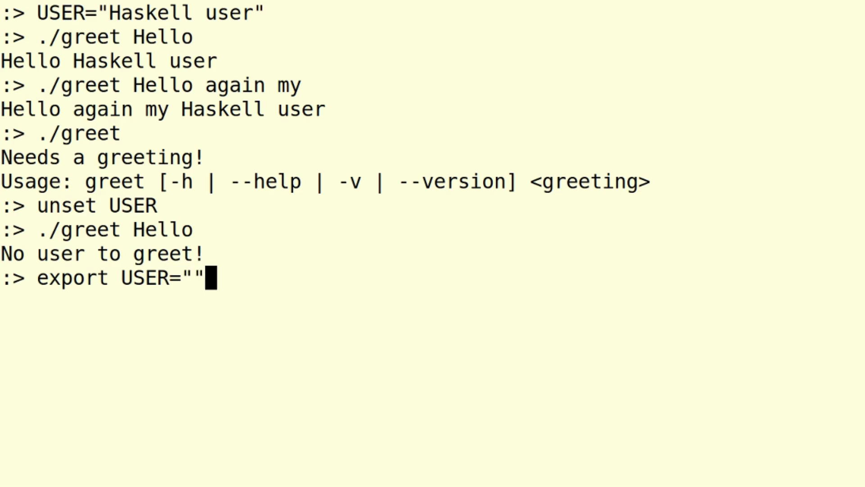
text(Haskell)
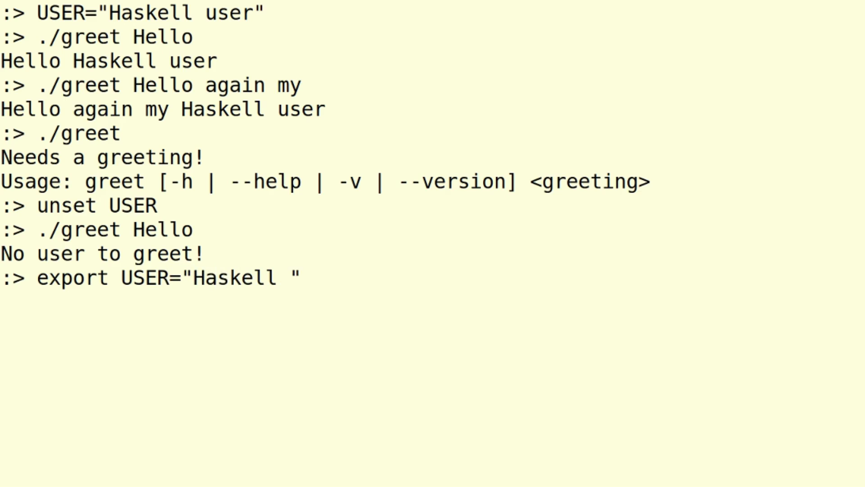